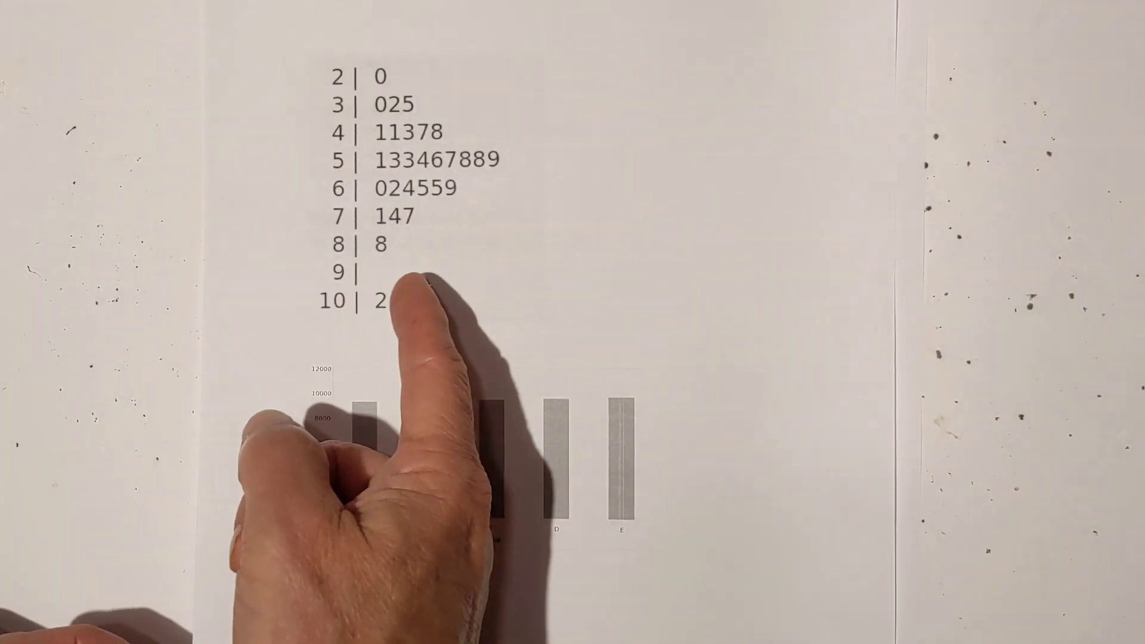
mouse_move(417, 512)
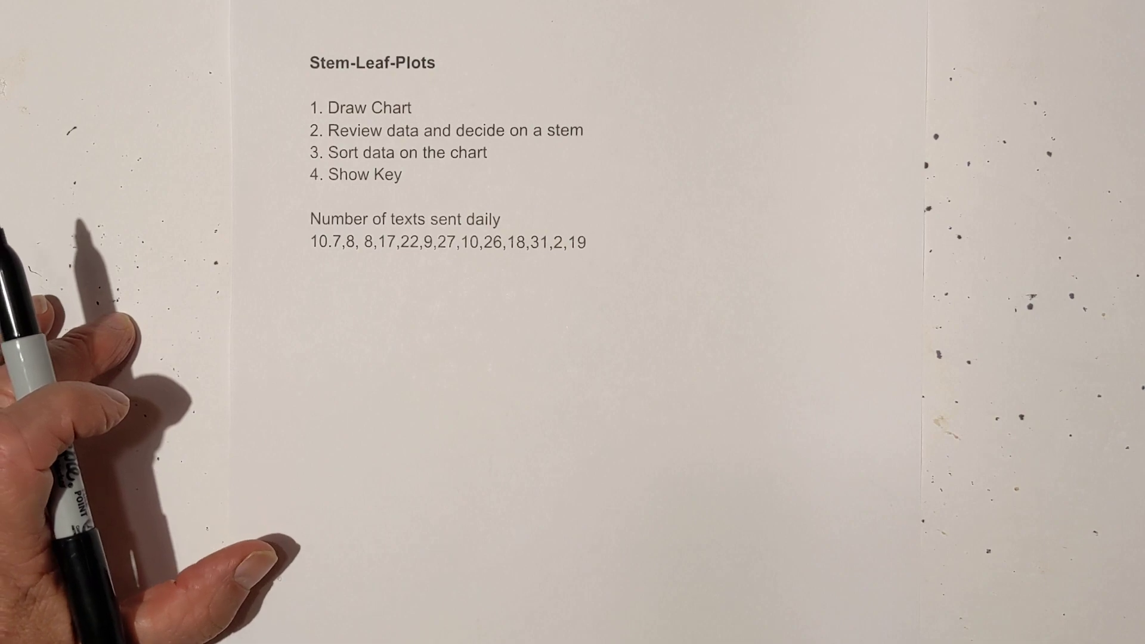
text(2, 7, 8, 8, 9, 10, 10, 17, 18, 19, 22, 26, 27, 31)
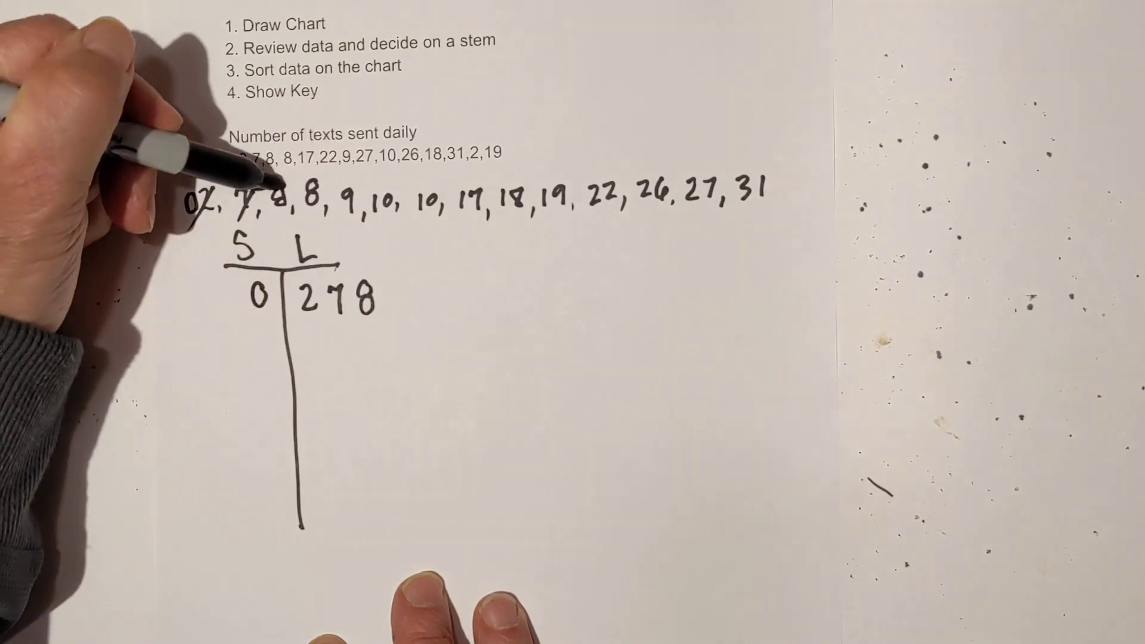
text(8)
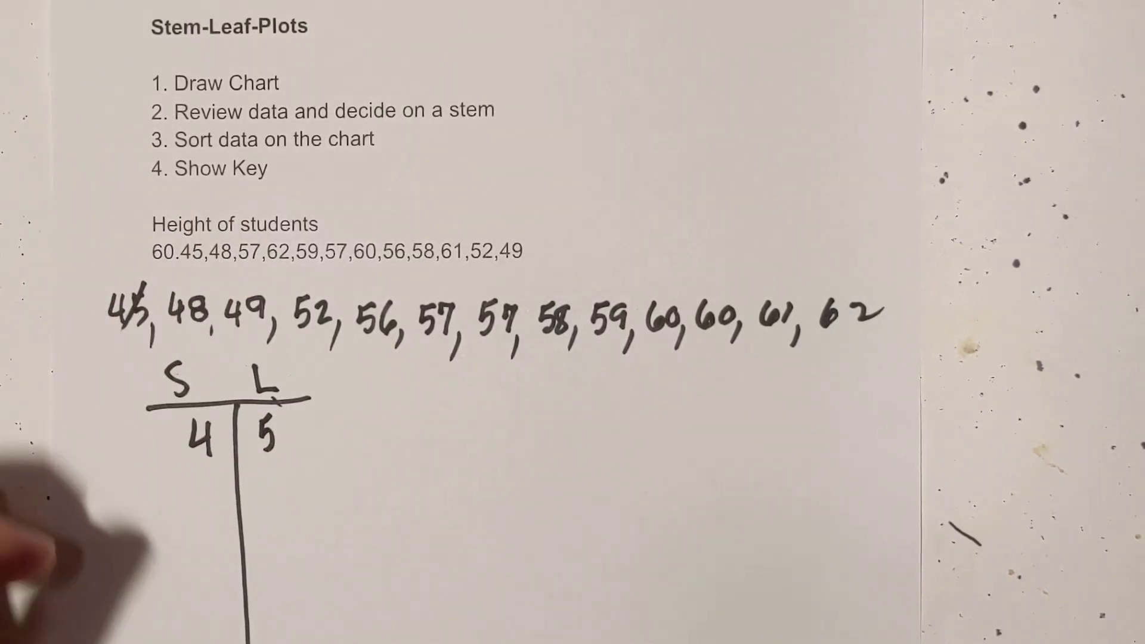
text(8)
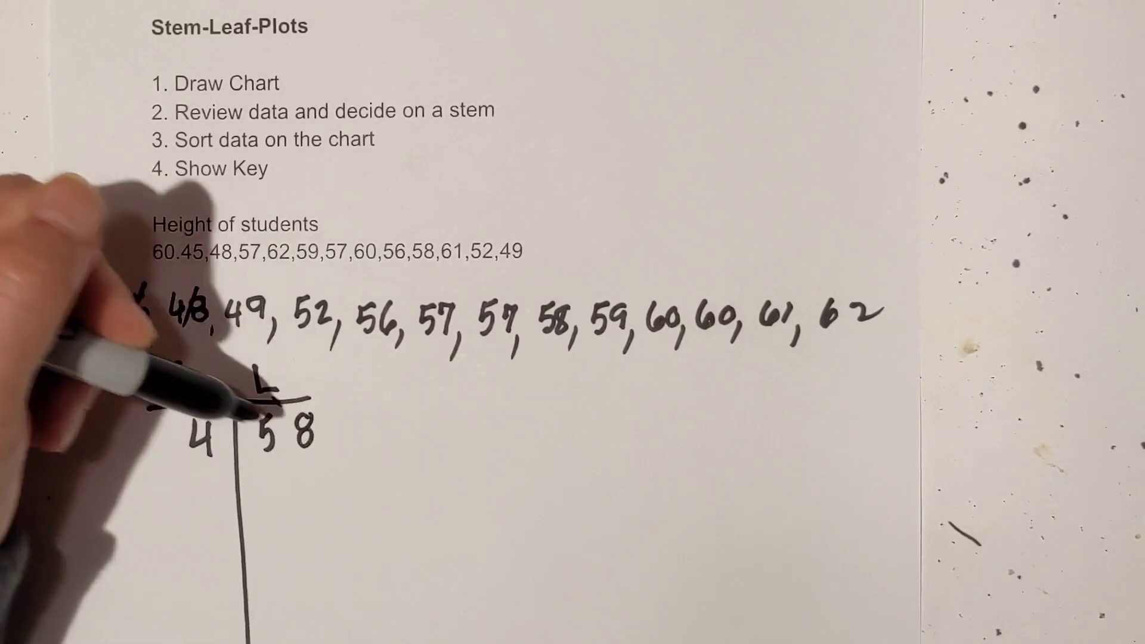